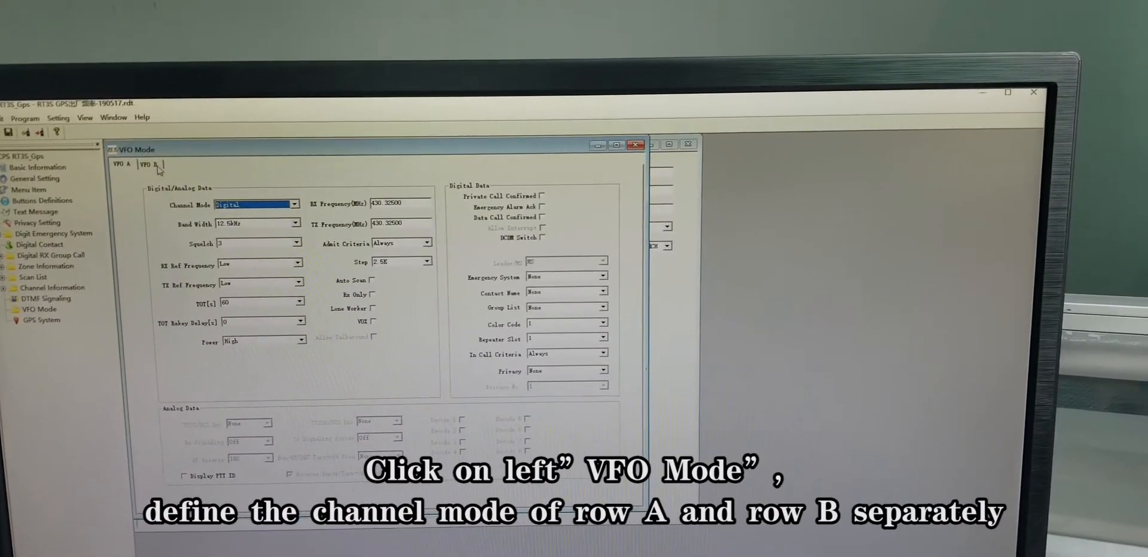
Keep VFO A digital and set VFO B's channel mode to Analog
{"action": "left_click", "coordinate": [294, 203]}
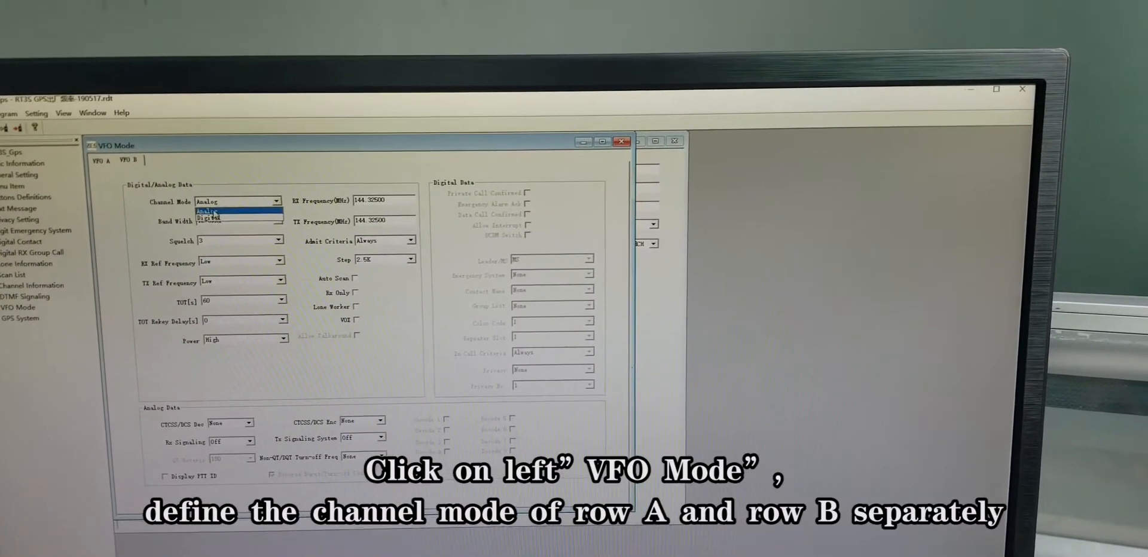
{"action": "left_click", "coordinate": [212, 212]}
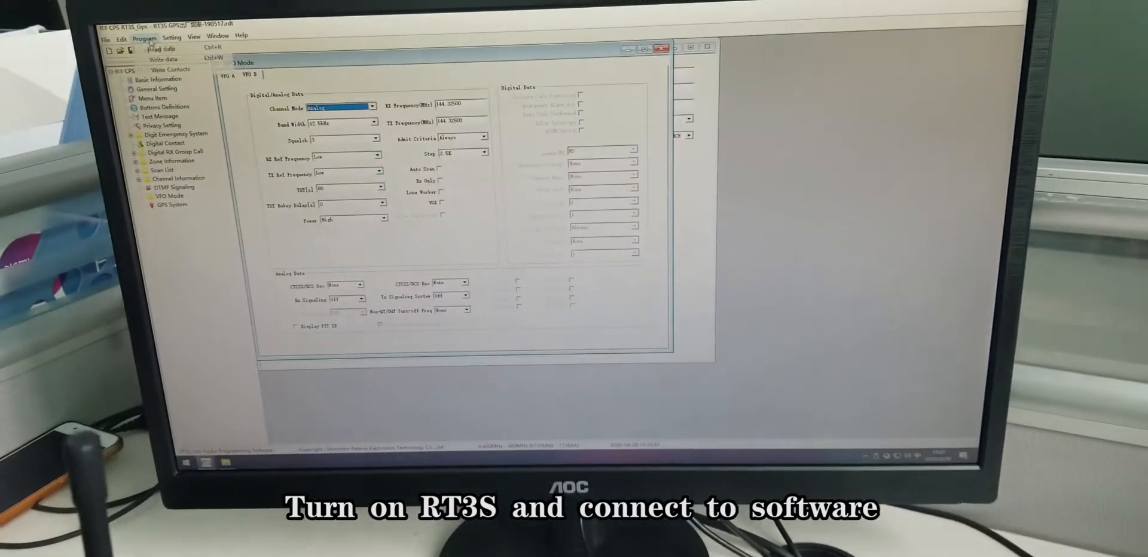
Write the configured data to the connected RT3S radio
{"action": "left_click", "coordinate": [162, 59]}
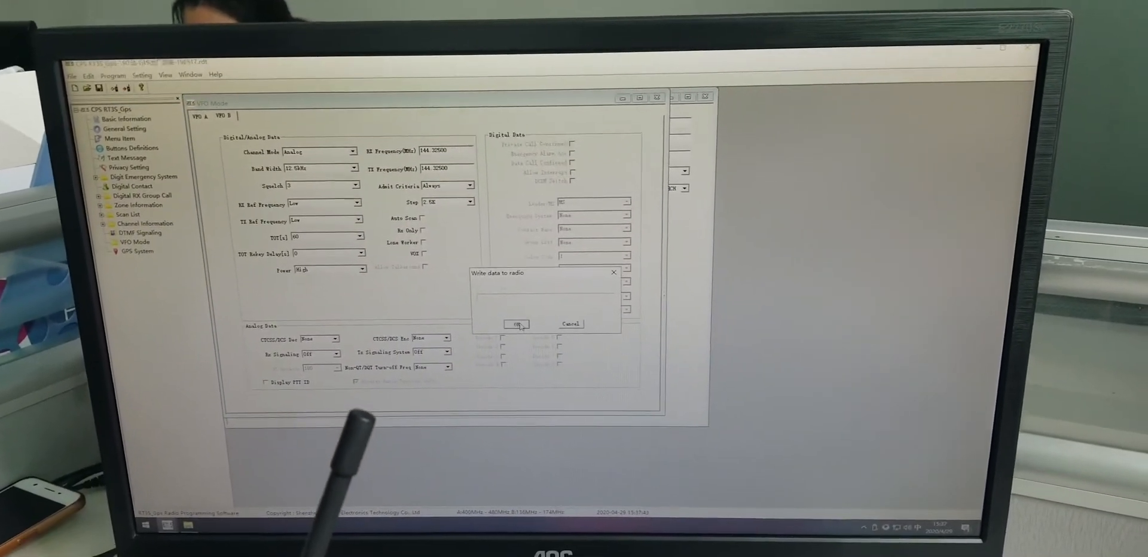
{"action": "left_click", "coordinate": [517, 323]}
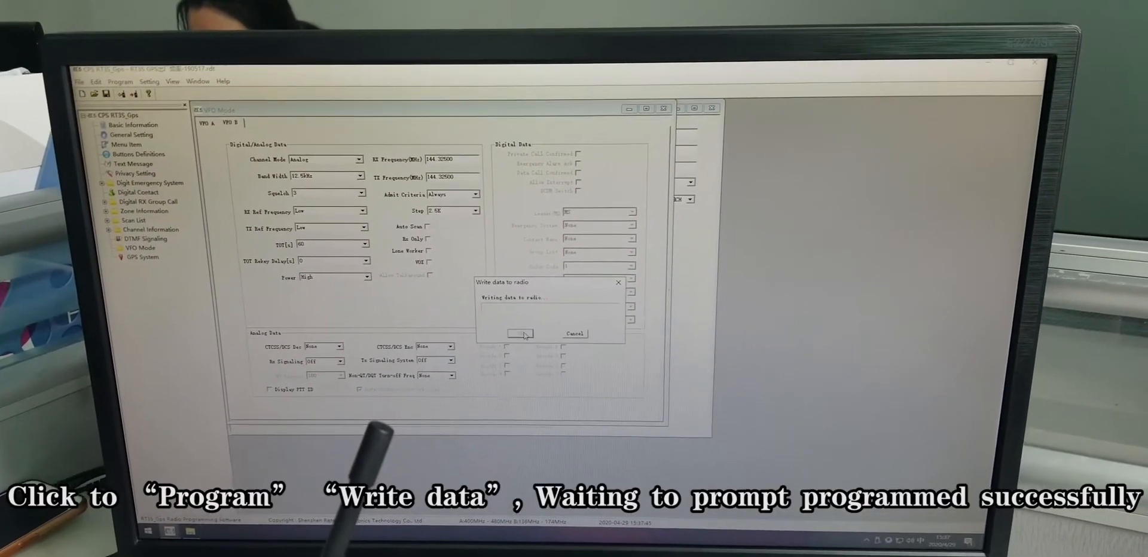